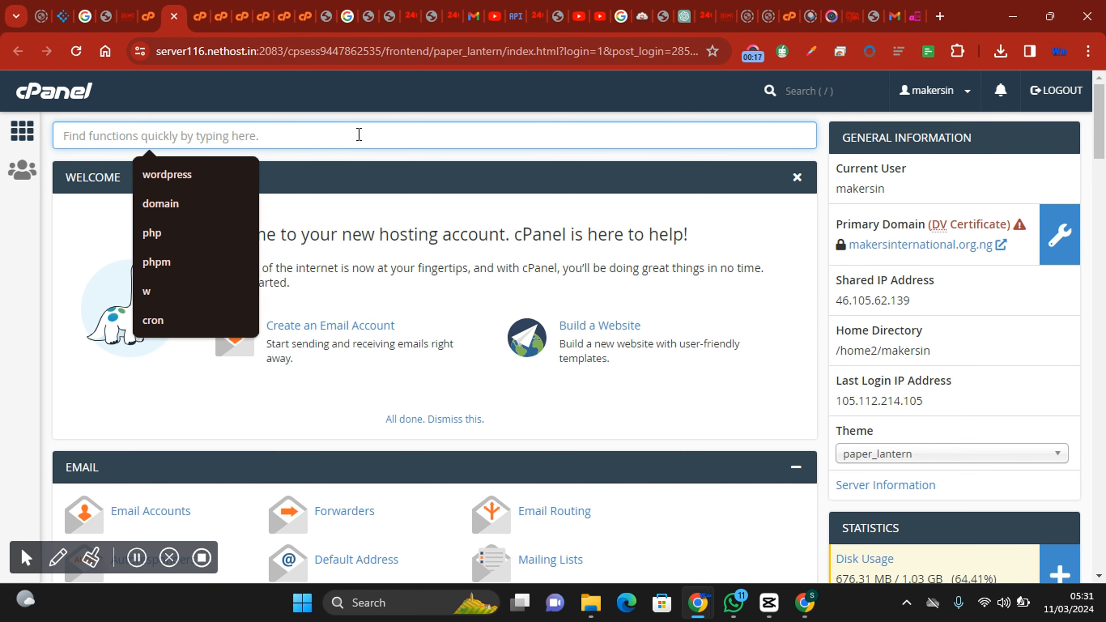
# Filter the cPanel tools by searching for "ssl".
pyautogui.write('ssl')
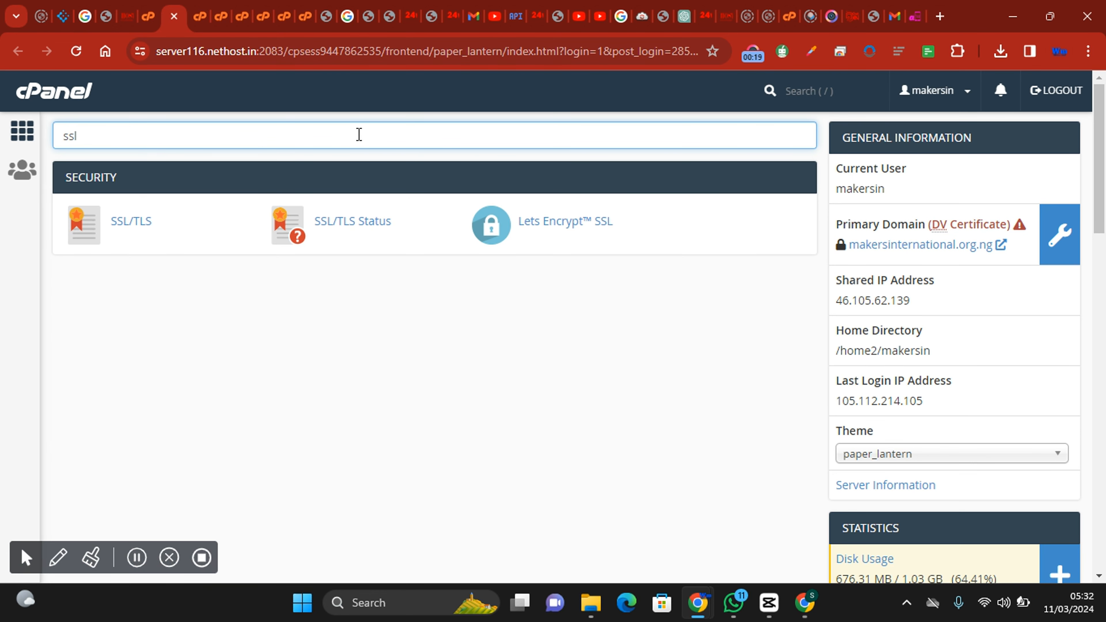
pyautogui.moveTo(557, 241)
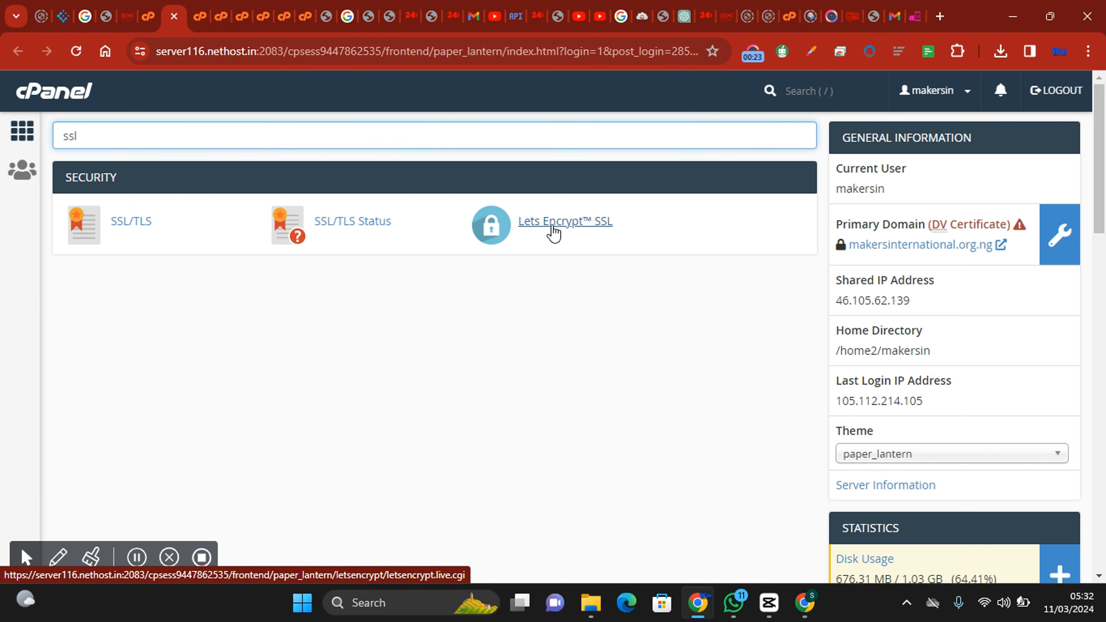
# Start issuing a Let's Encrypt certificate for makersinternational.org.ng from the Let's Encrypt SSL tool.
pyautogui.click(564, 221)
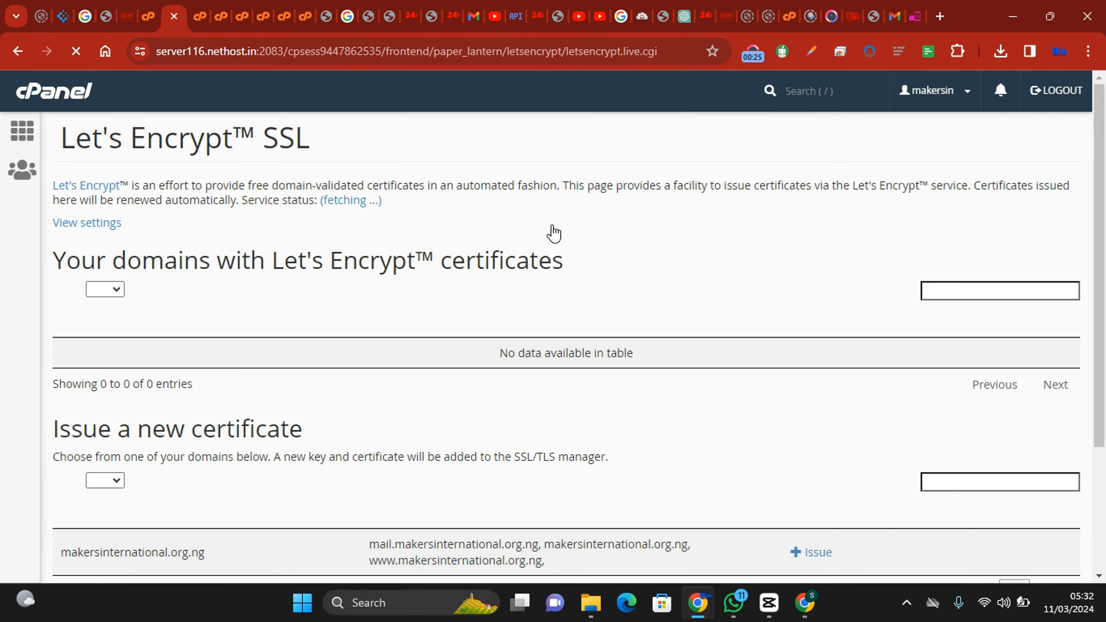
pyautogui.scroll(-3)
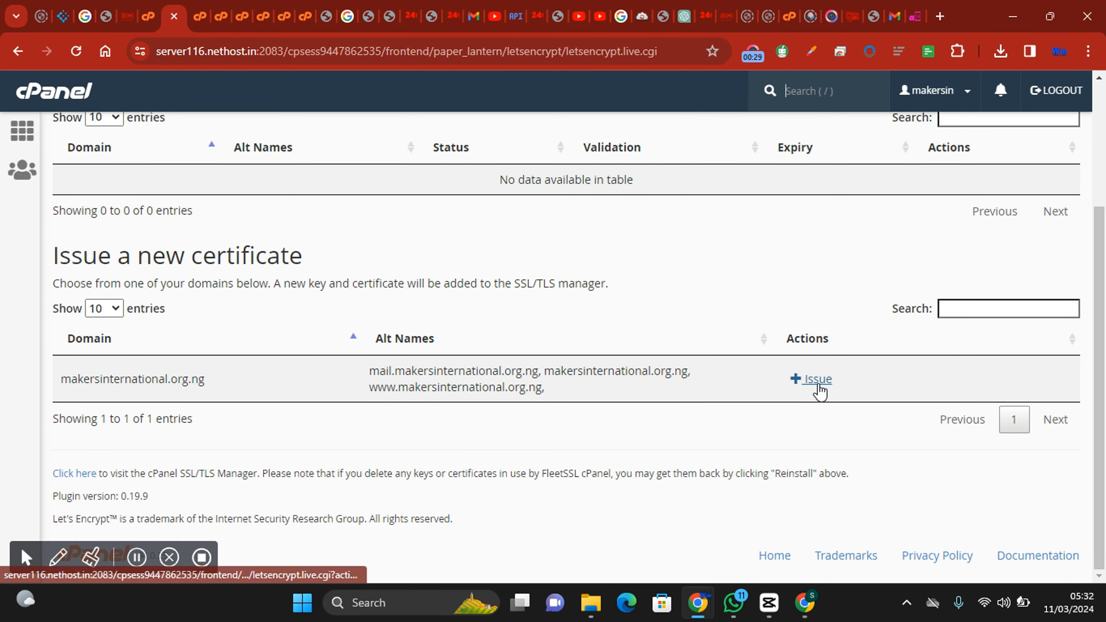
pyautogui.click(811, 379)
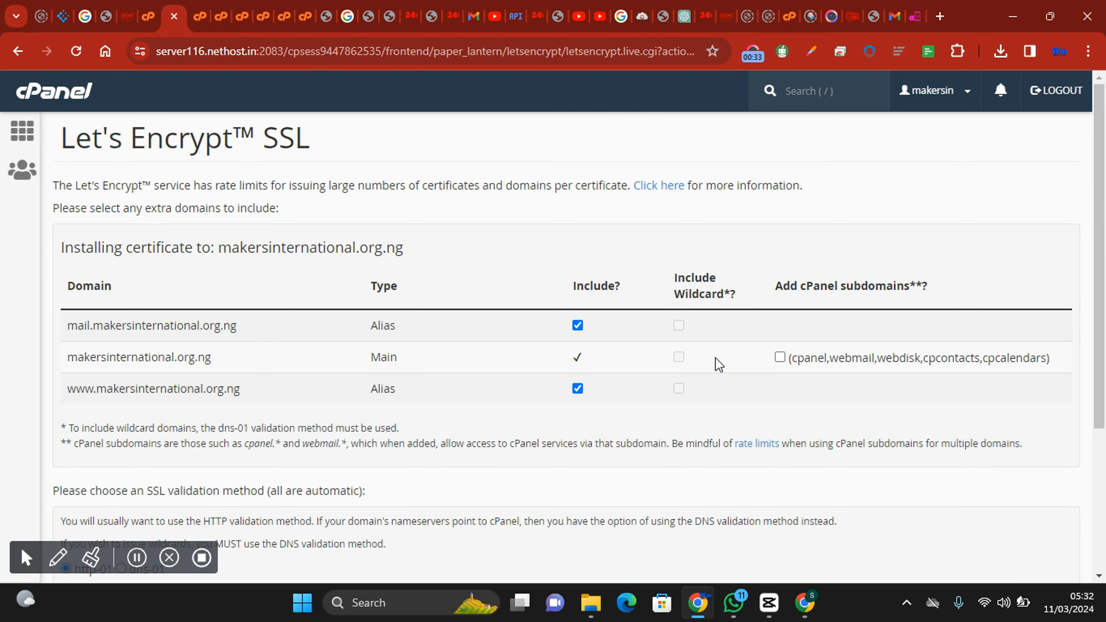
# Include the cPanel subdomains, keep http-01 validation, and issue the certificate.
pyautogui.click(779, 356)
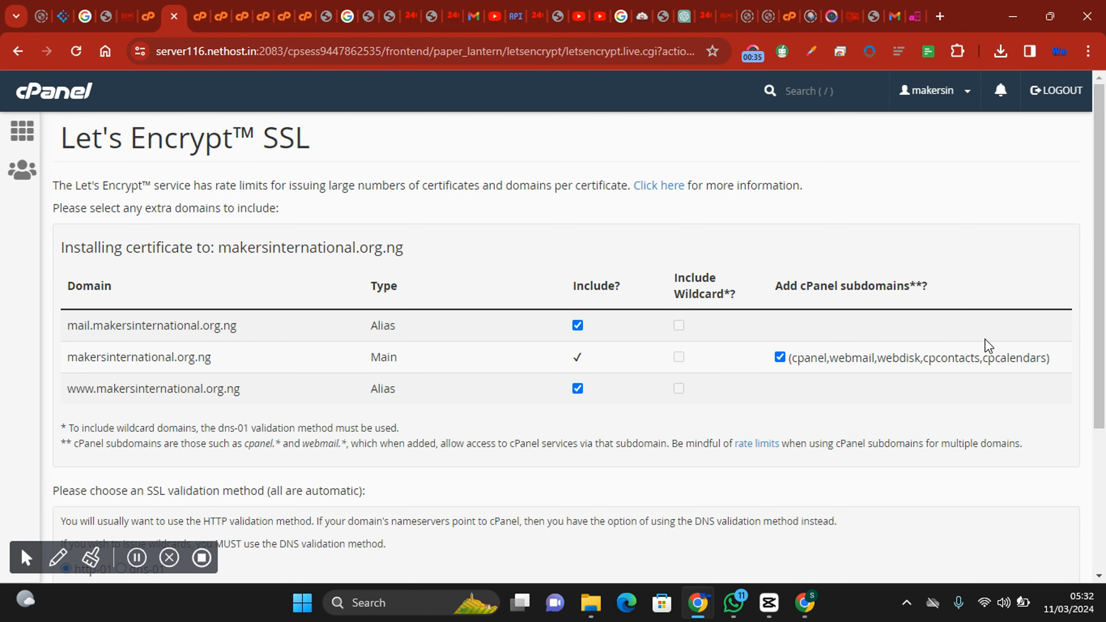
pyautogui.moveTo(701, 331)
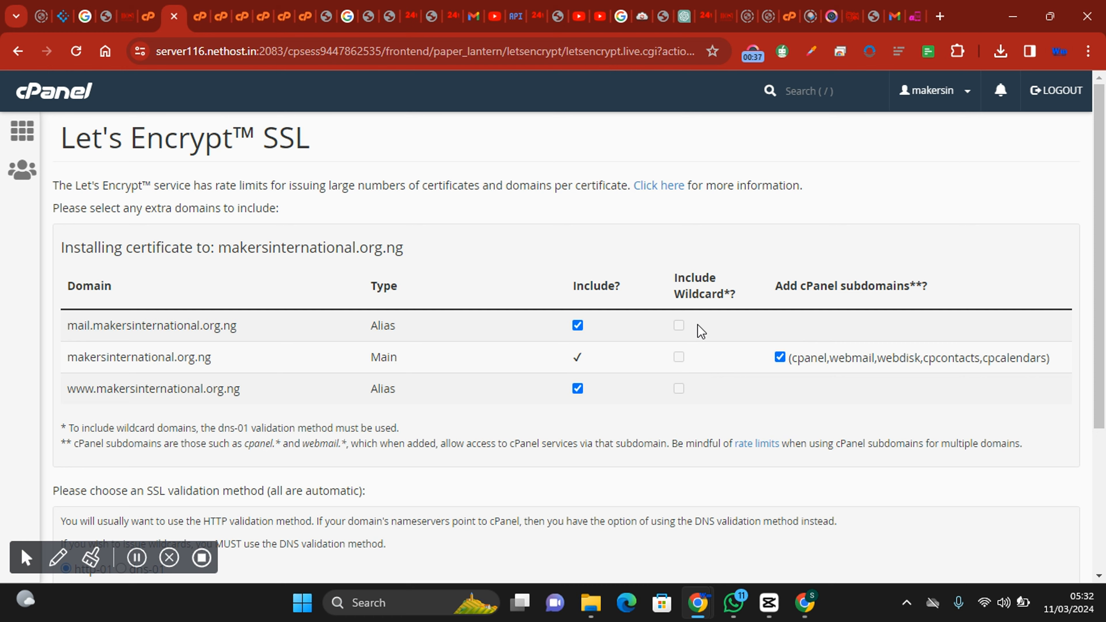
pyautogui.scroll(-3)
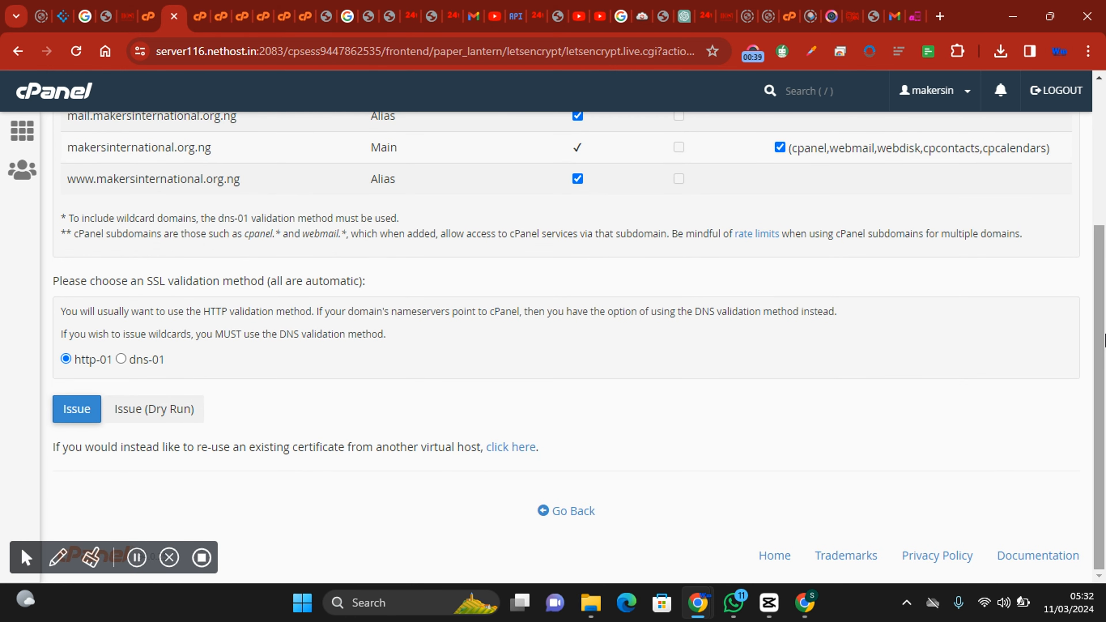
pyautogui.click(76, 408)
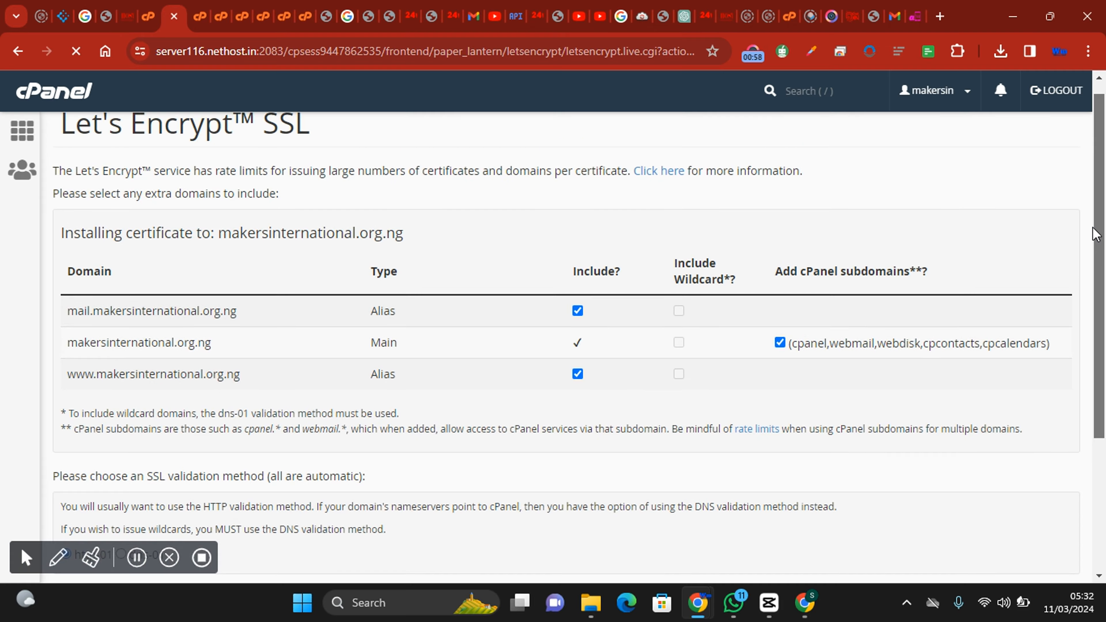
# Scroll to view the confirmation that the certificate is installed and Apache is restarting.
pyautogui.scroll(-3)
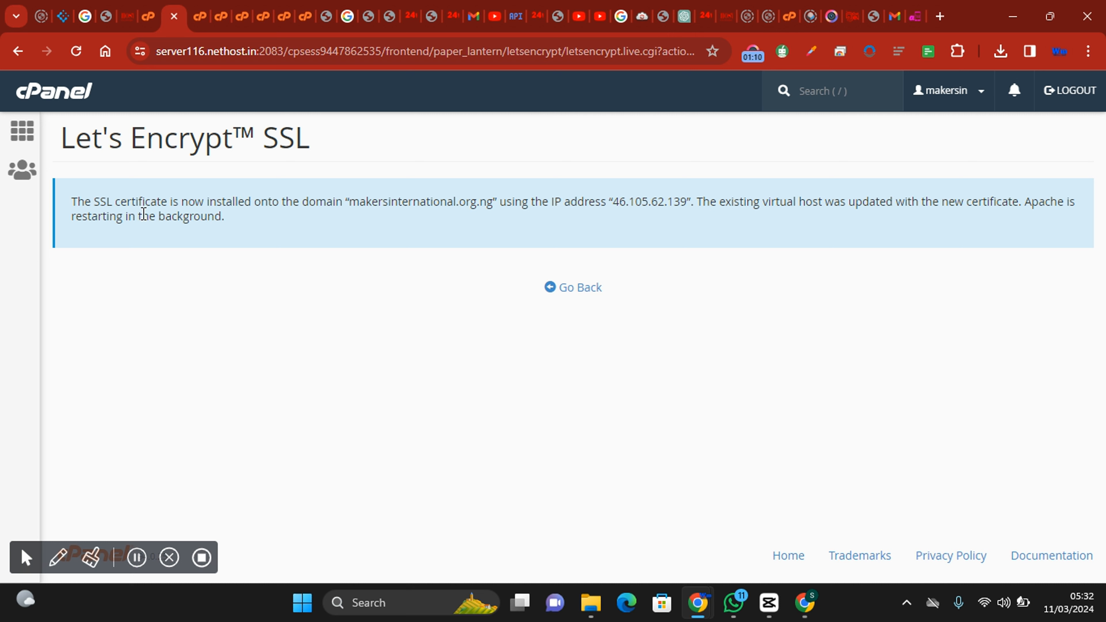
pyautogui.click(832, 91)
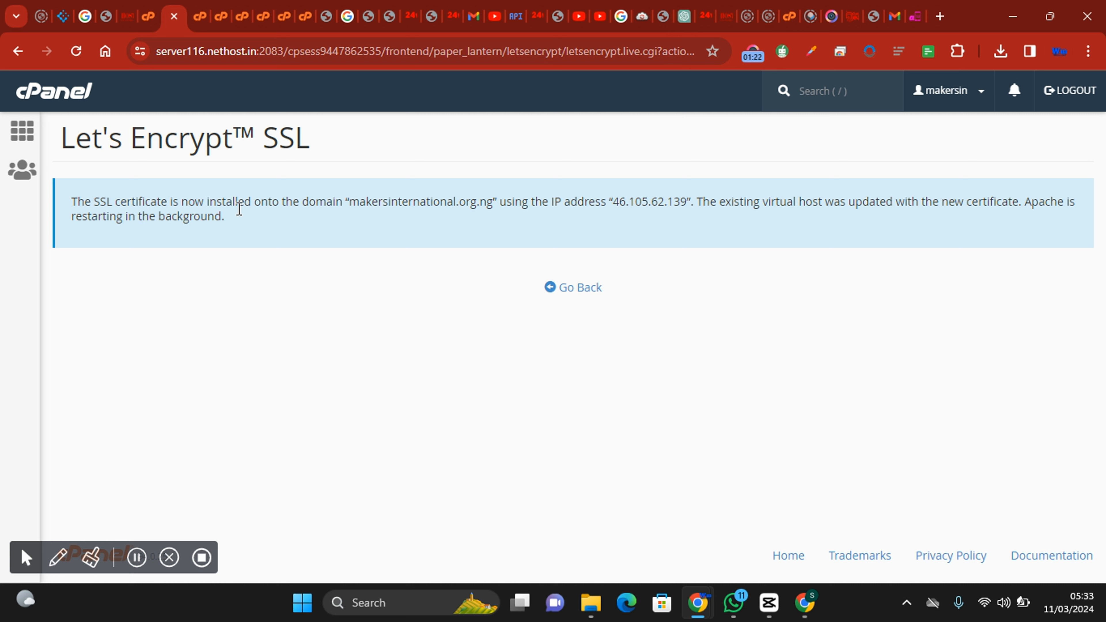
pyautogui.moveTo(598, 229)
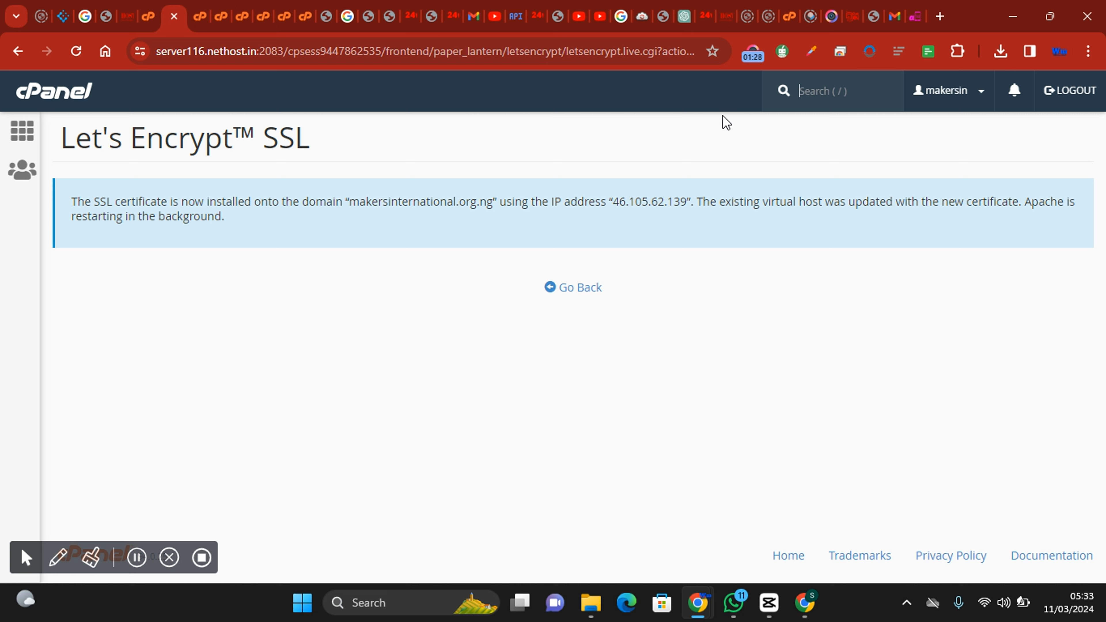
pyautogui.moveTo(754, 52)
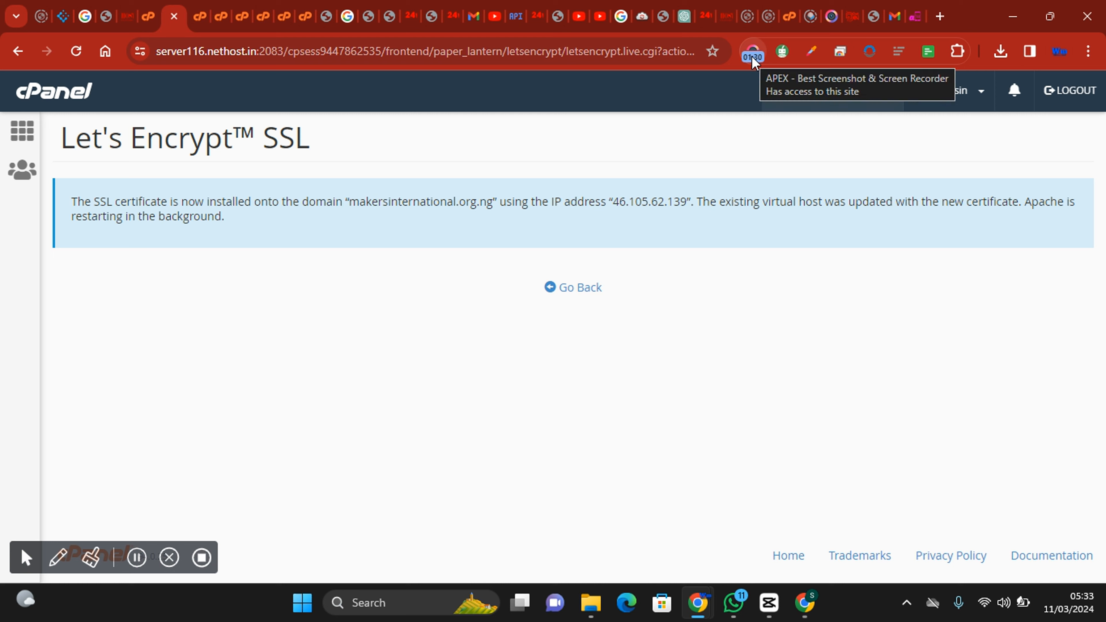